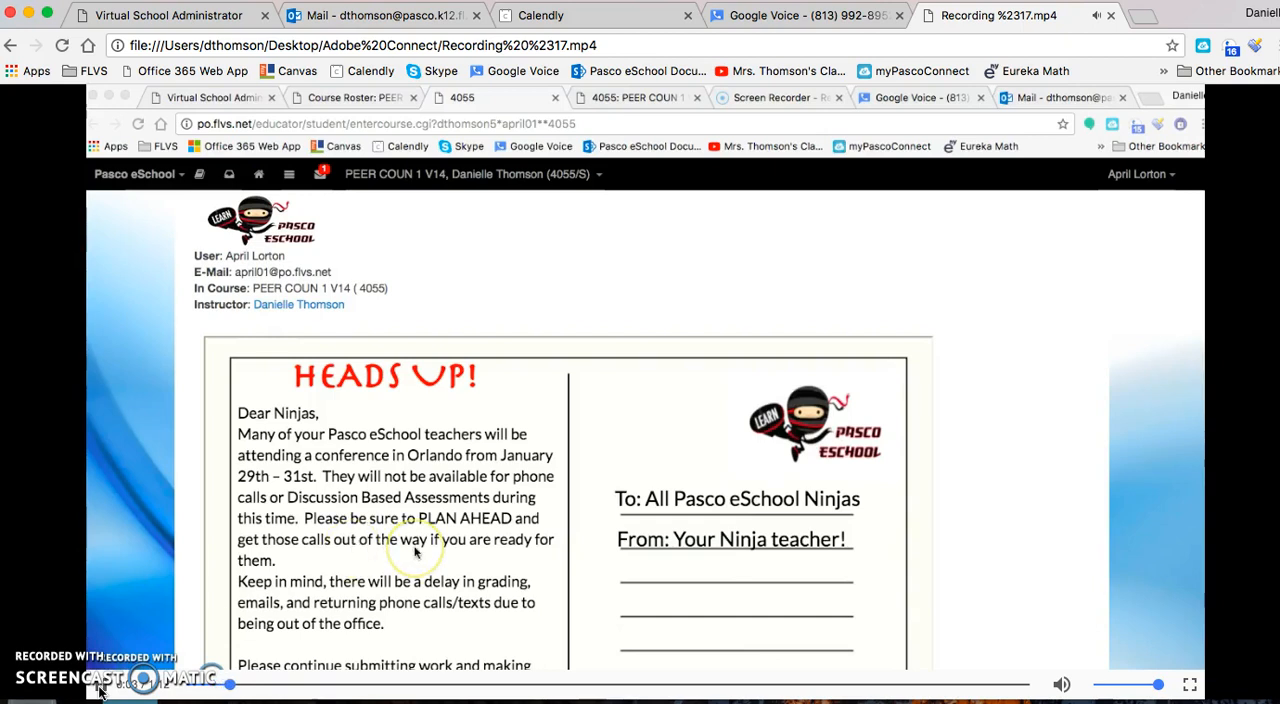
Step: Read Getting Started's Navigation, Tool Tips and Mawi Learning tabs, then advance to Entrance Survey
{"action": "scroll", "scroll_direction": "down", "scroll_amount": 3}
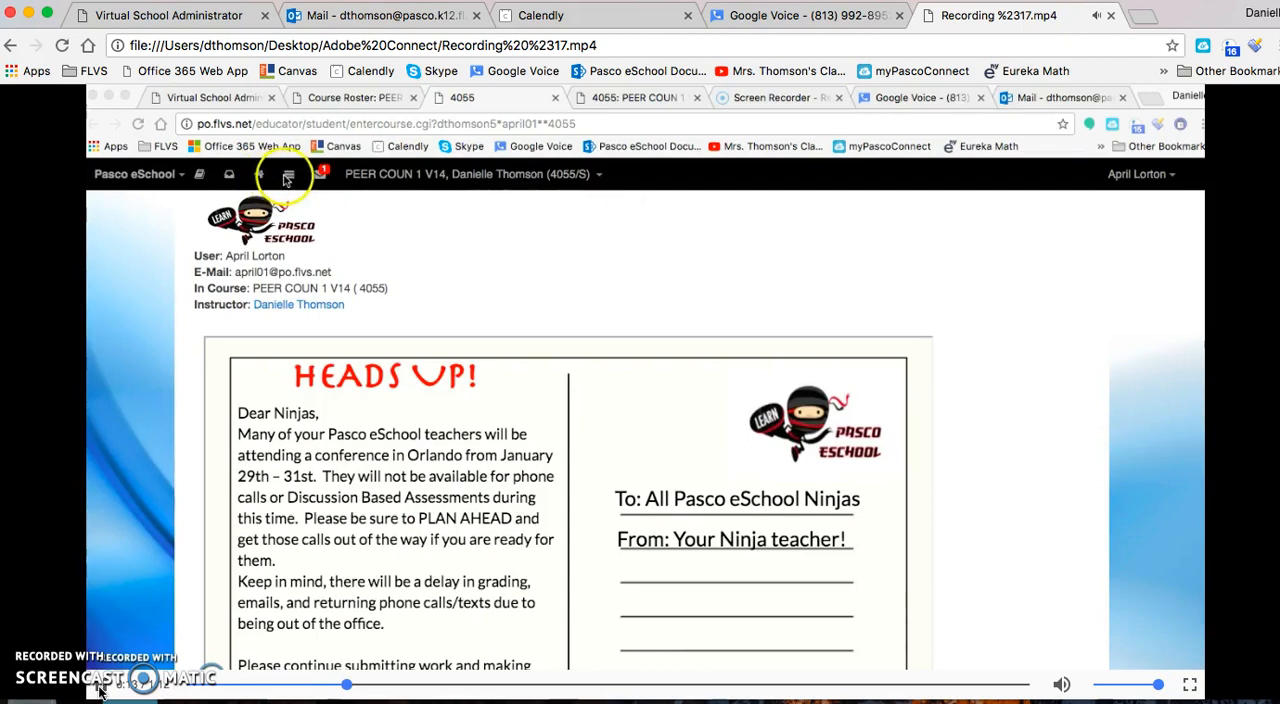
{"action": "left_click", "coordinate": [200, 174]}
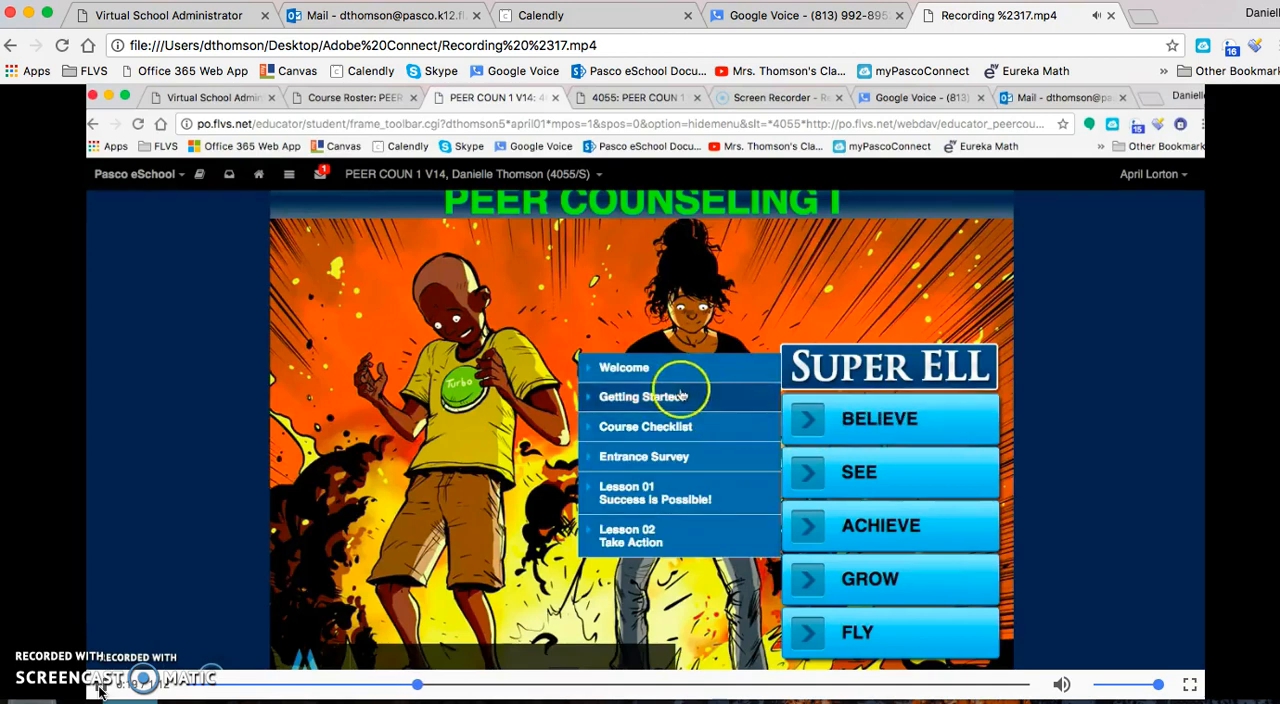
{"action": "left_click", "coordinate": [645, 396]}
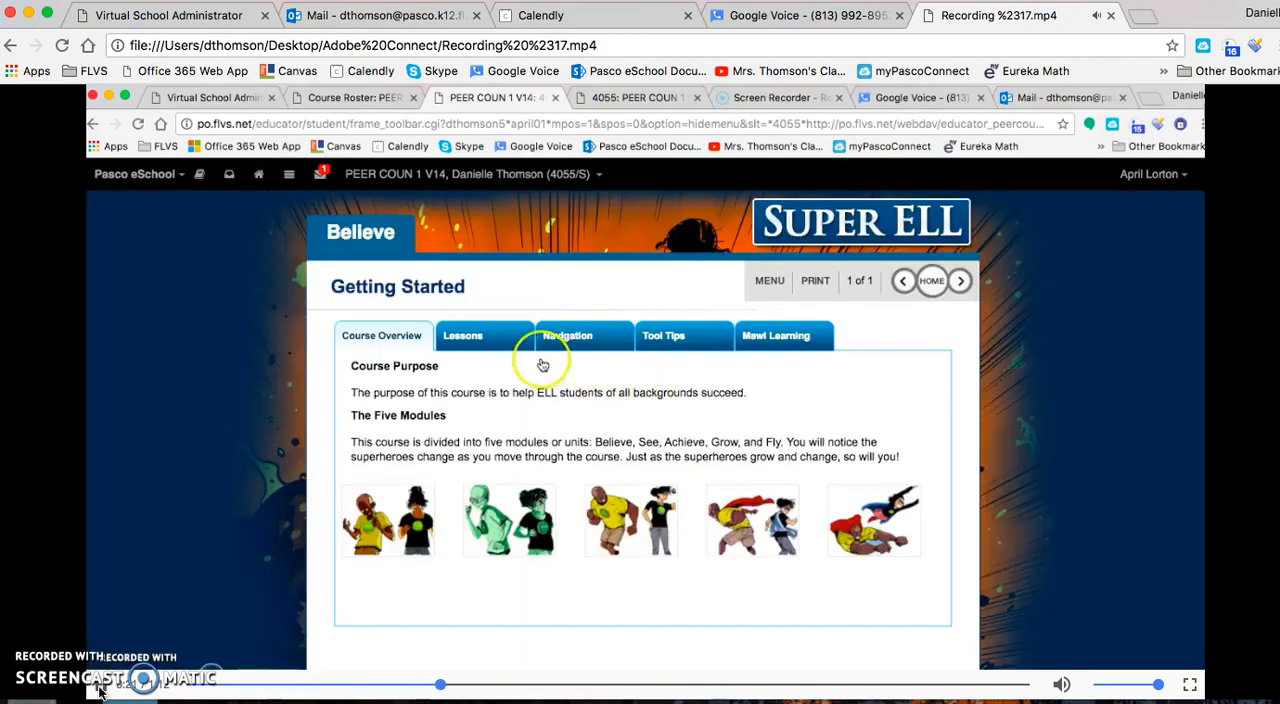
{"action": "left_click", "coordinate": [567, 335]}
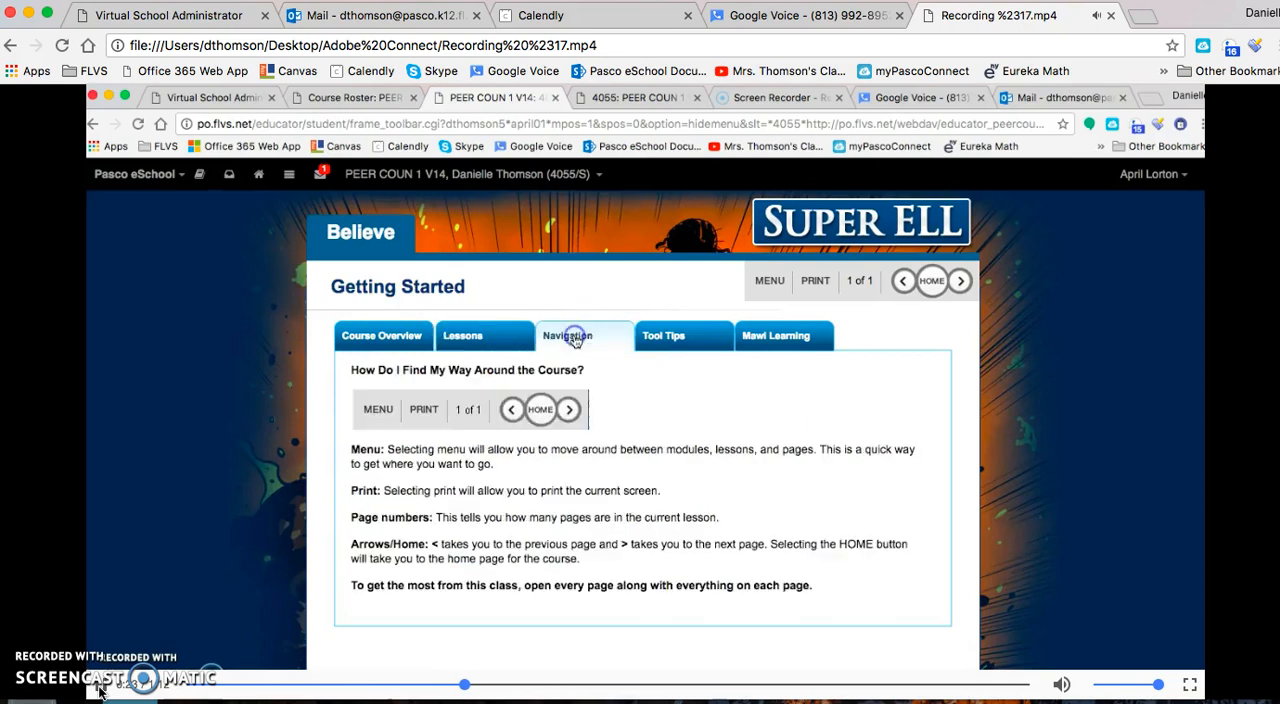
{"action": "left_click", "coordinate": [783, 335]}
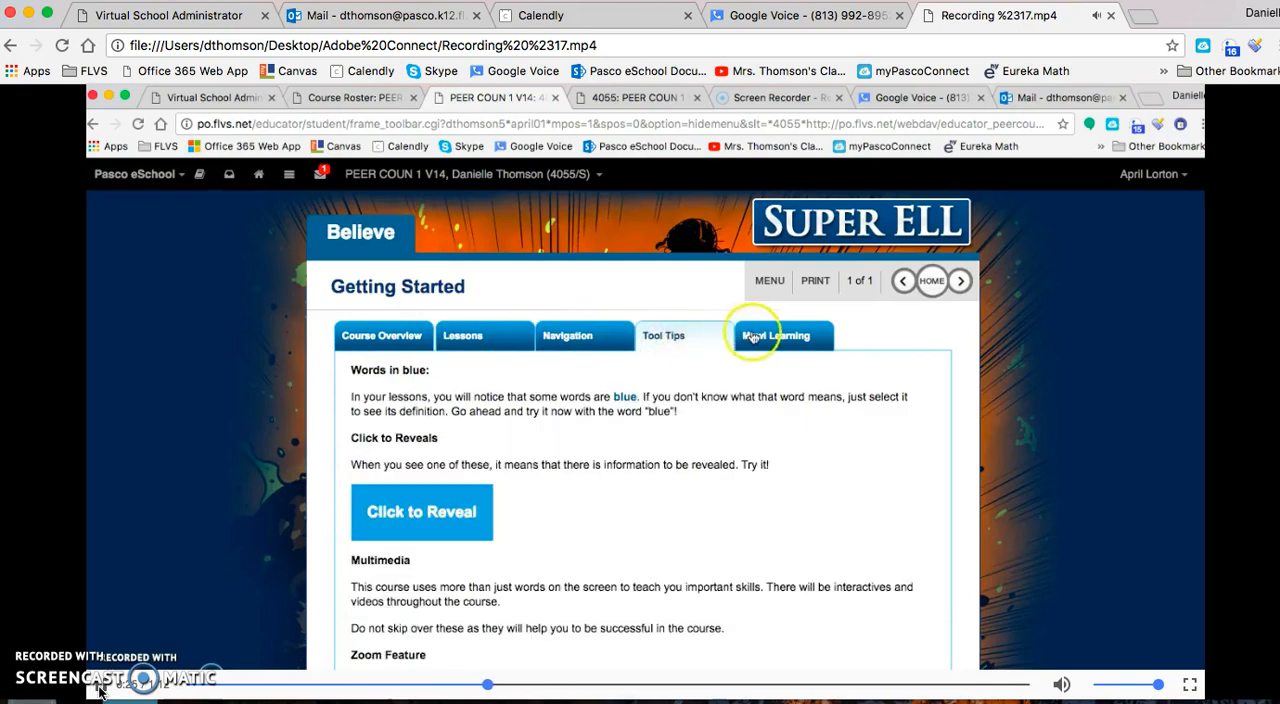
{"action": "left_click", "coordinate": [777, 335]}
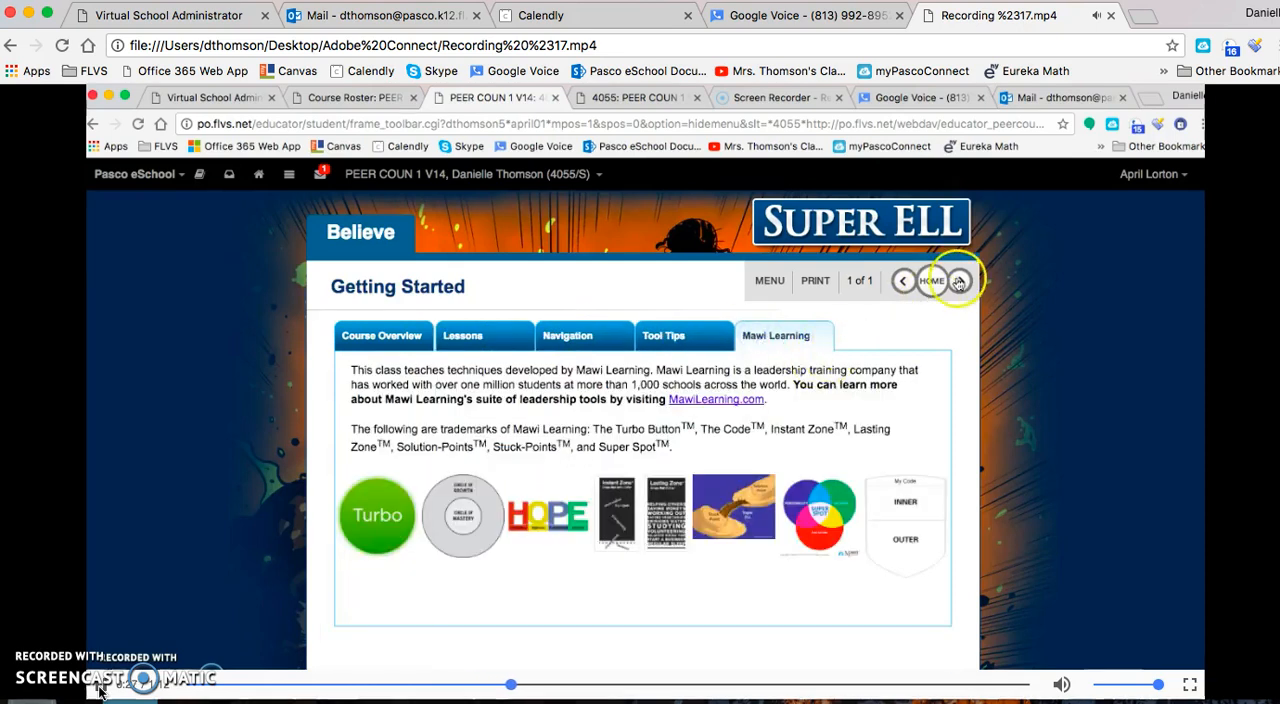
{"action": "left_click", "coordinate": [958, 280]}
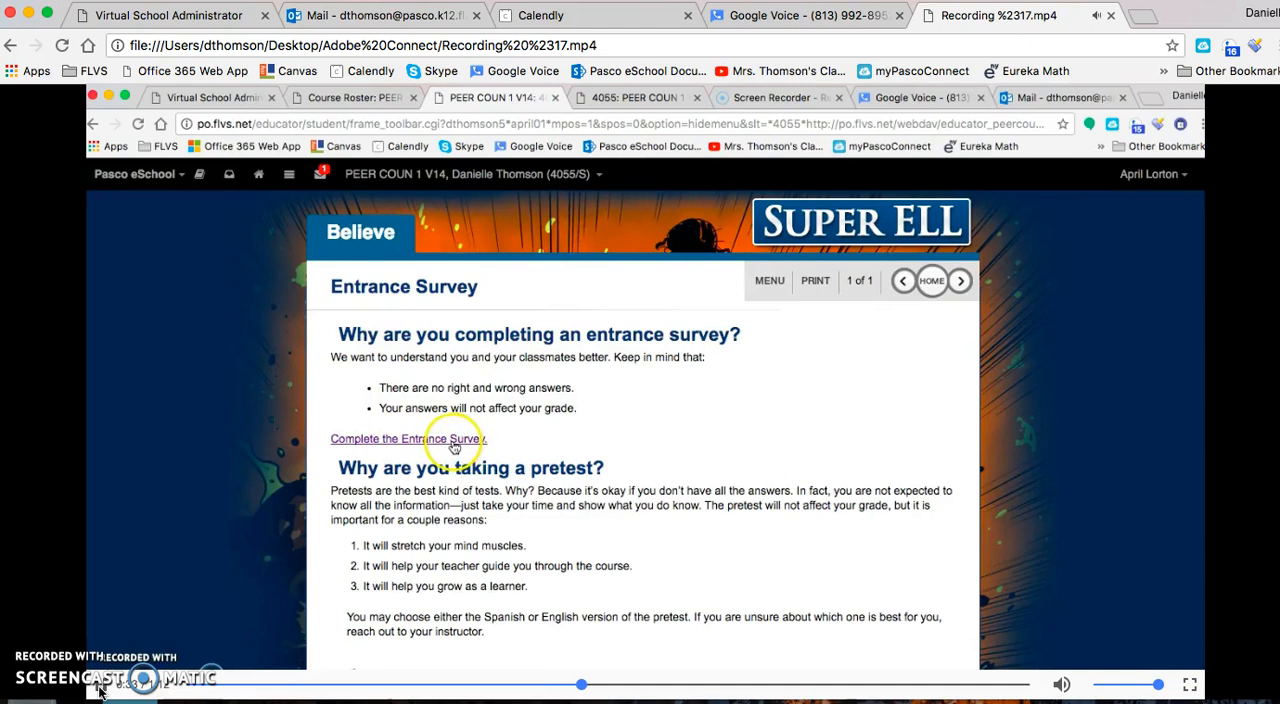
Step: View the Qualtrics pre-course survey in a new tab, then return to the course tab
{"action": "left_click", "coordinate": [405, 438]}
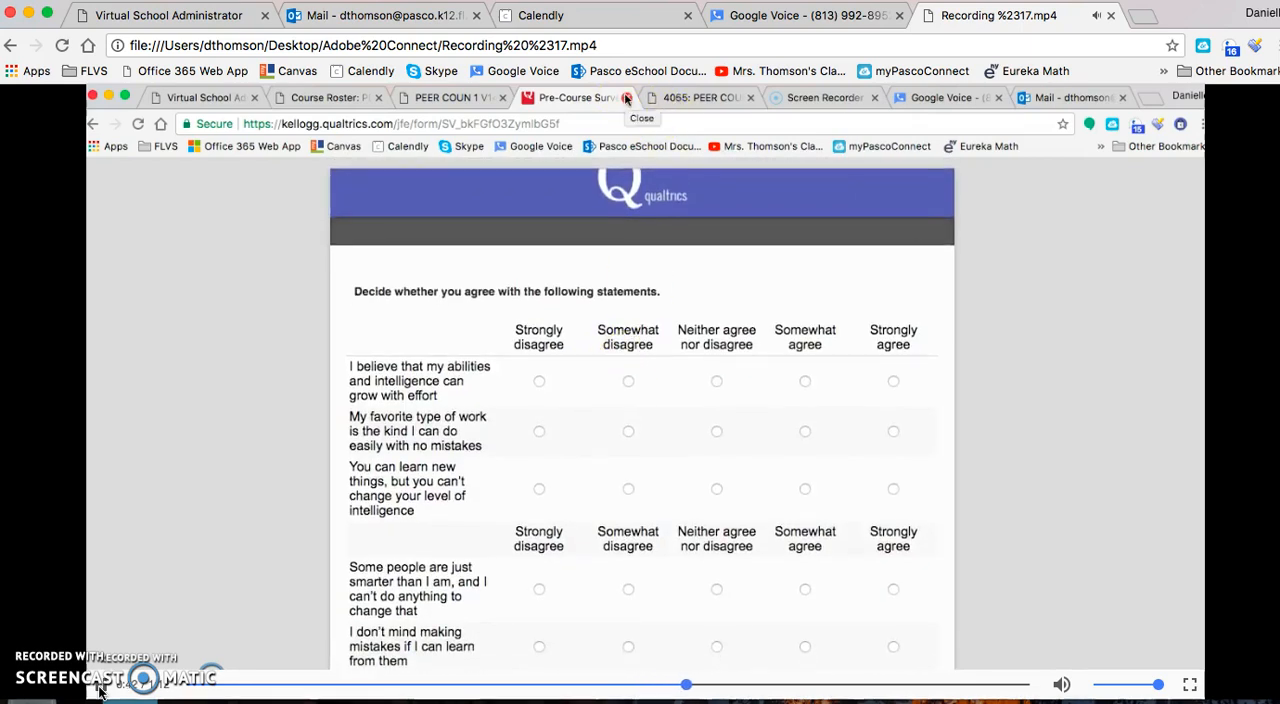
{"action": "left_click", "coordinate": [450, 97]}
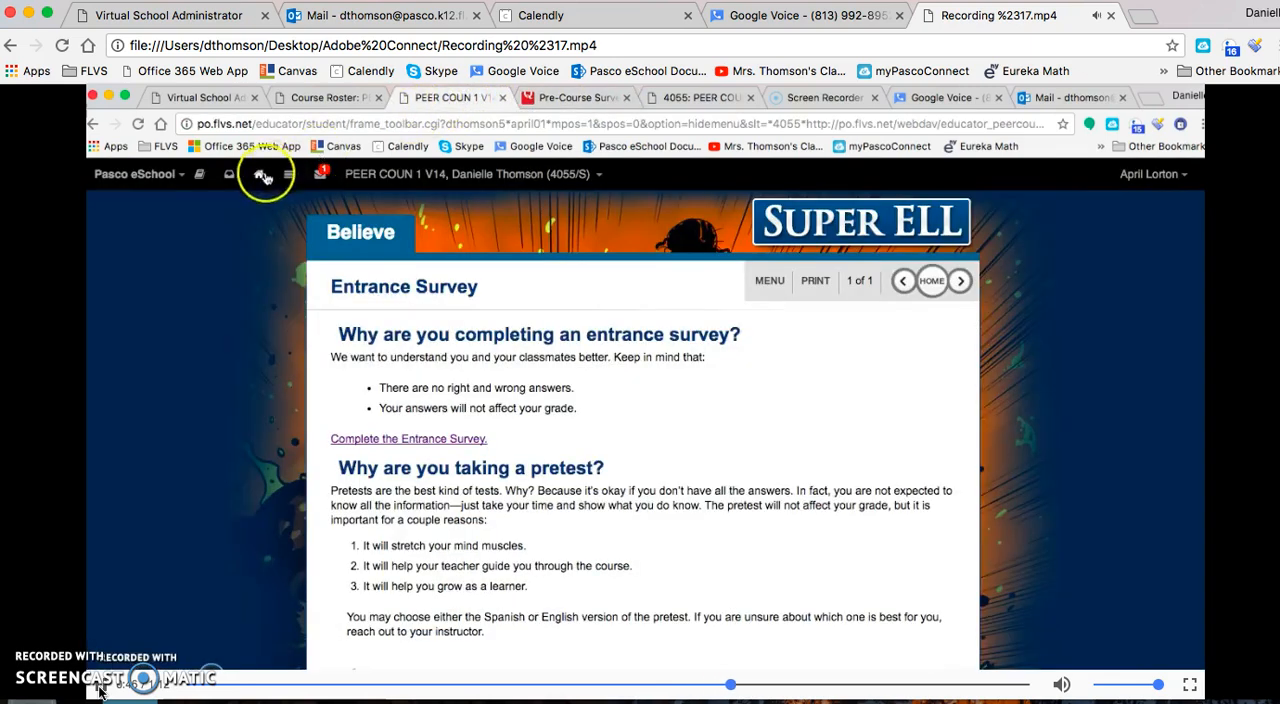
{"action": "mouse_move", "coordinate": [229, 173]}
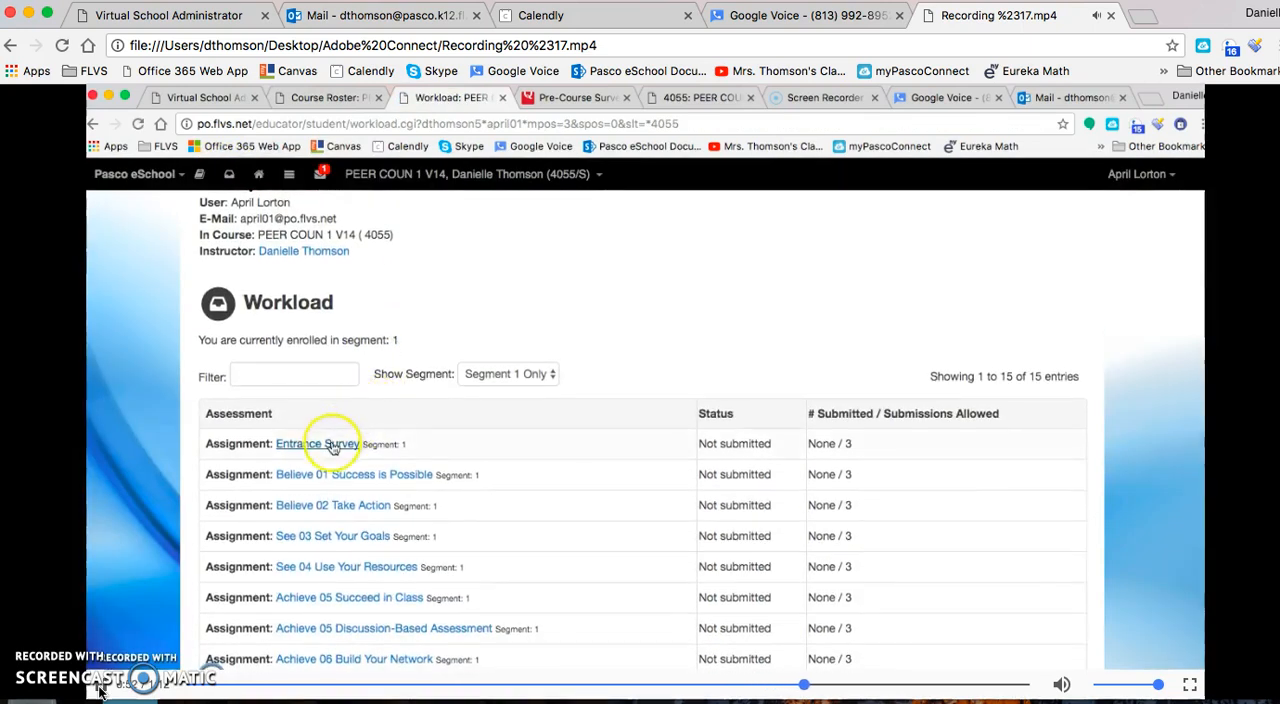
Step: Enter 'code' in the Entrance Survey Student comments and submit the assignment for grading
{"action": "left_click", "coordinate": [318, 443]}
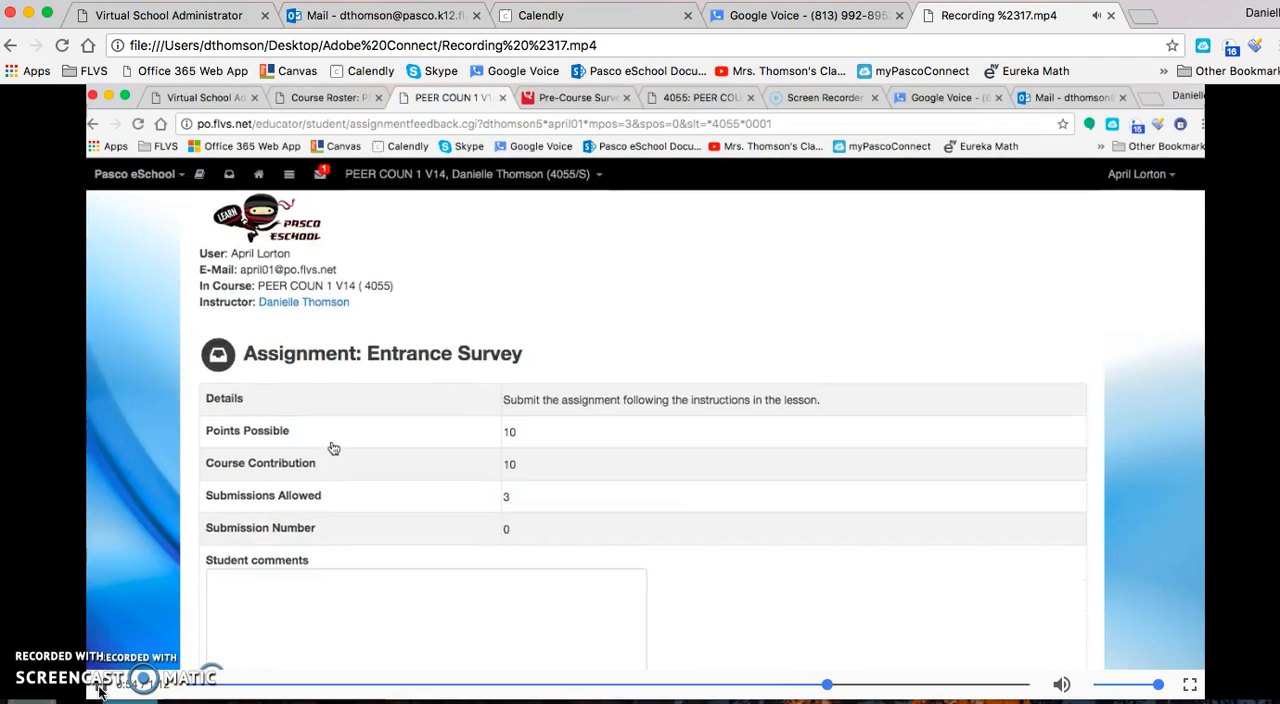
{"action": "type", "text": "c"}
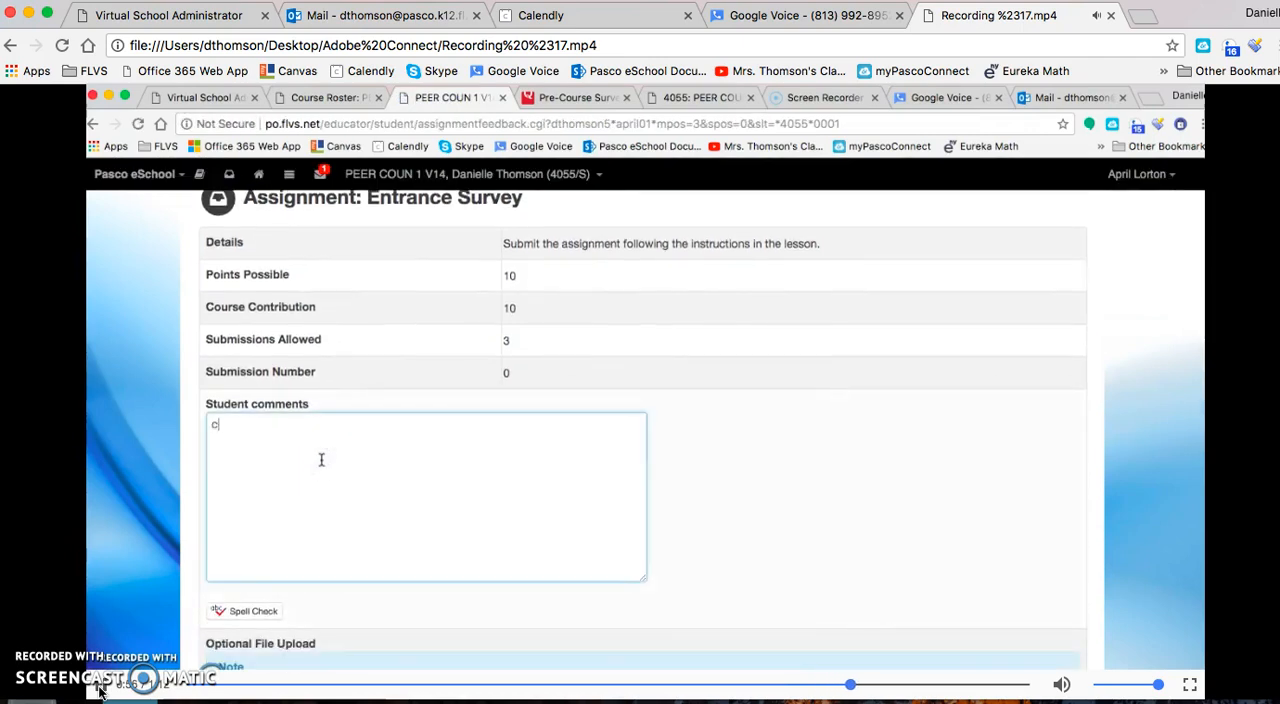
{"action": "type", "text": "ode"}
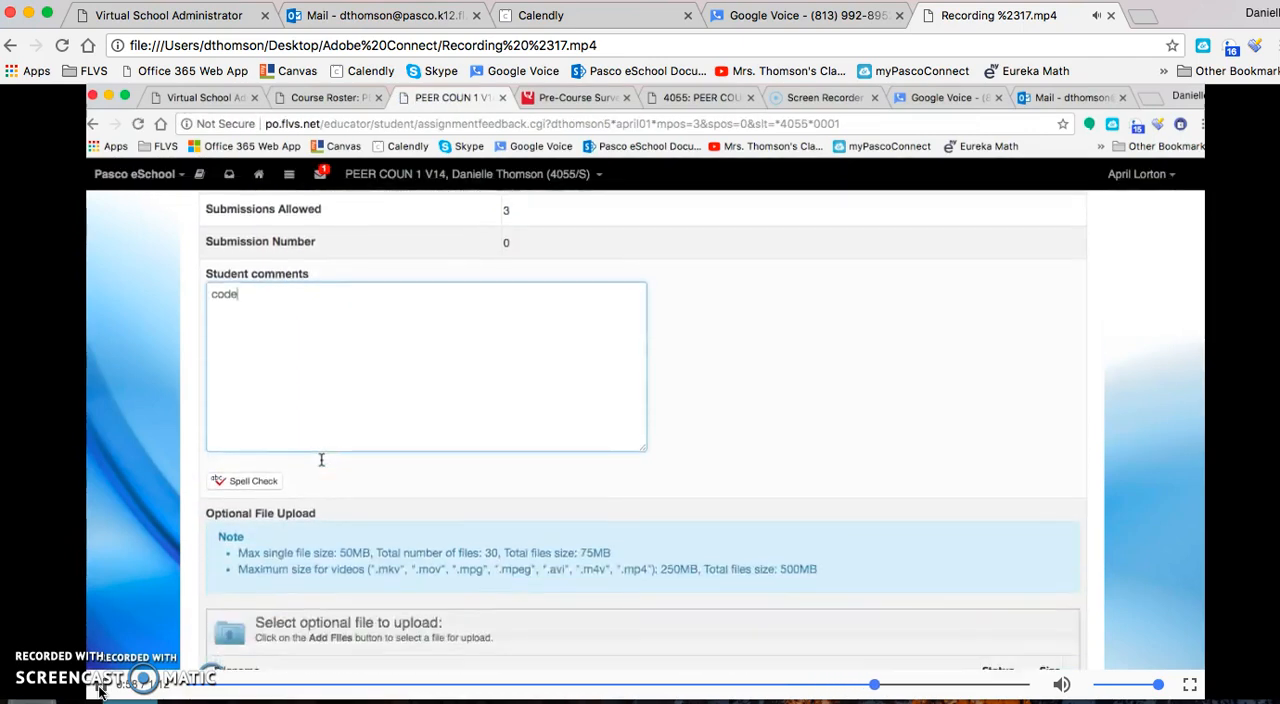
{"action": "scroll", "scroll_direction": "down", "scroll_amount": 3}
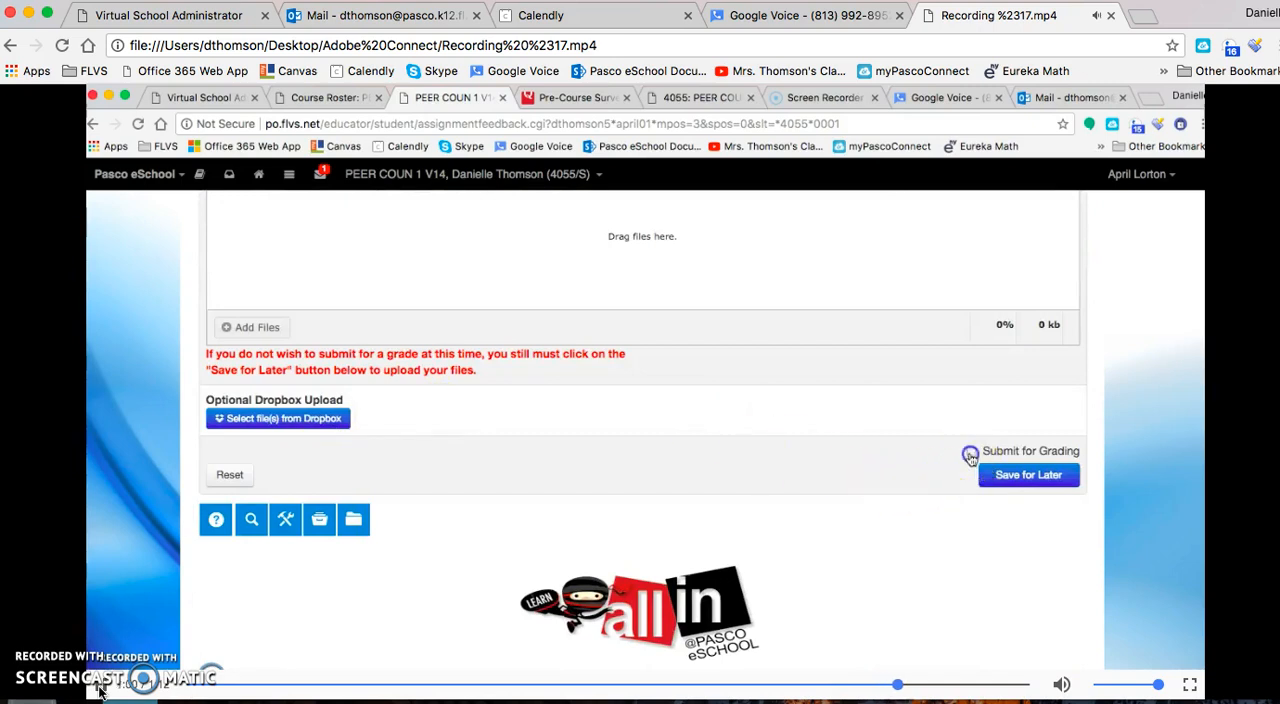
{"action": "left_click", "coordinate": [970, 451]}
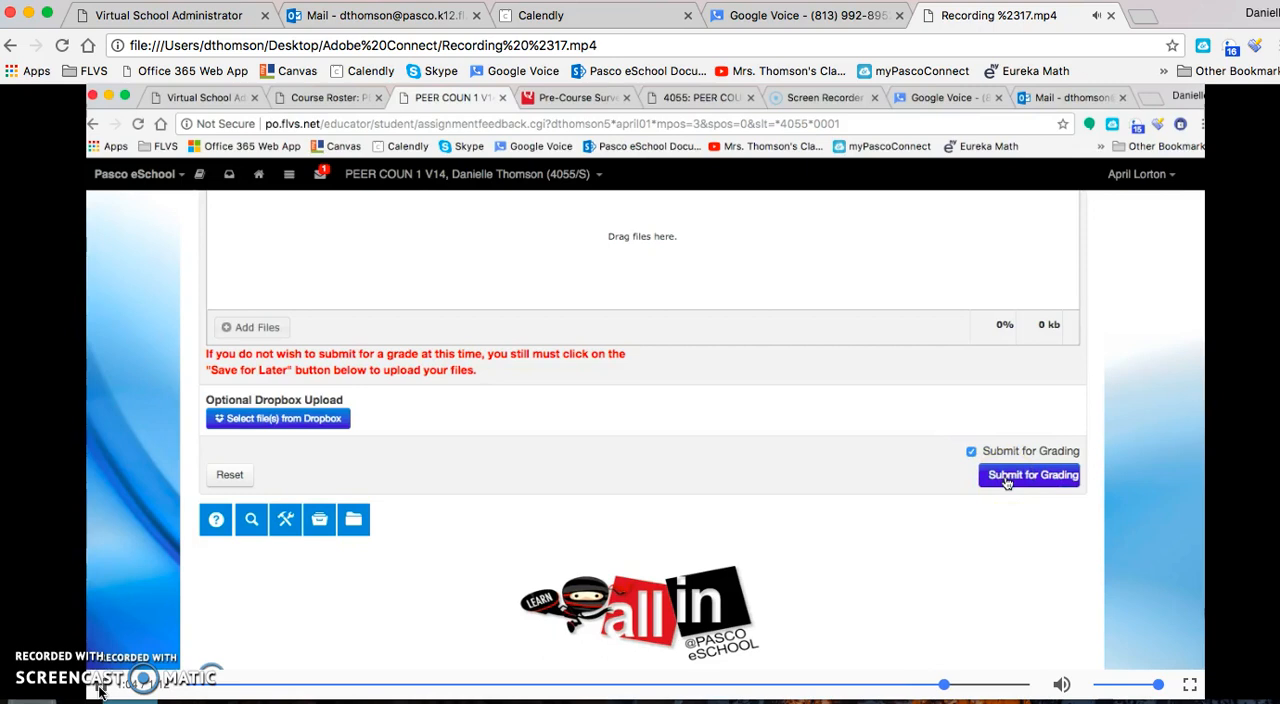
{"action": "scroll", "scroll_direction": "up", "scroll_amount": 3}
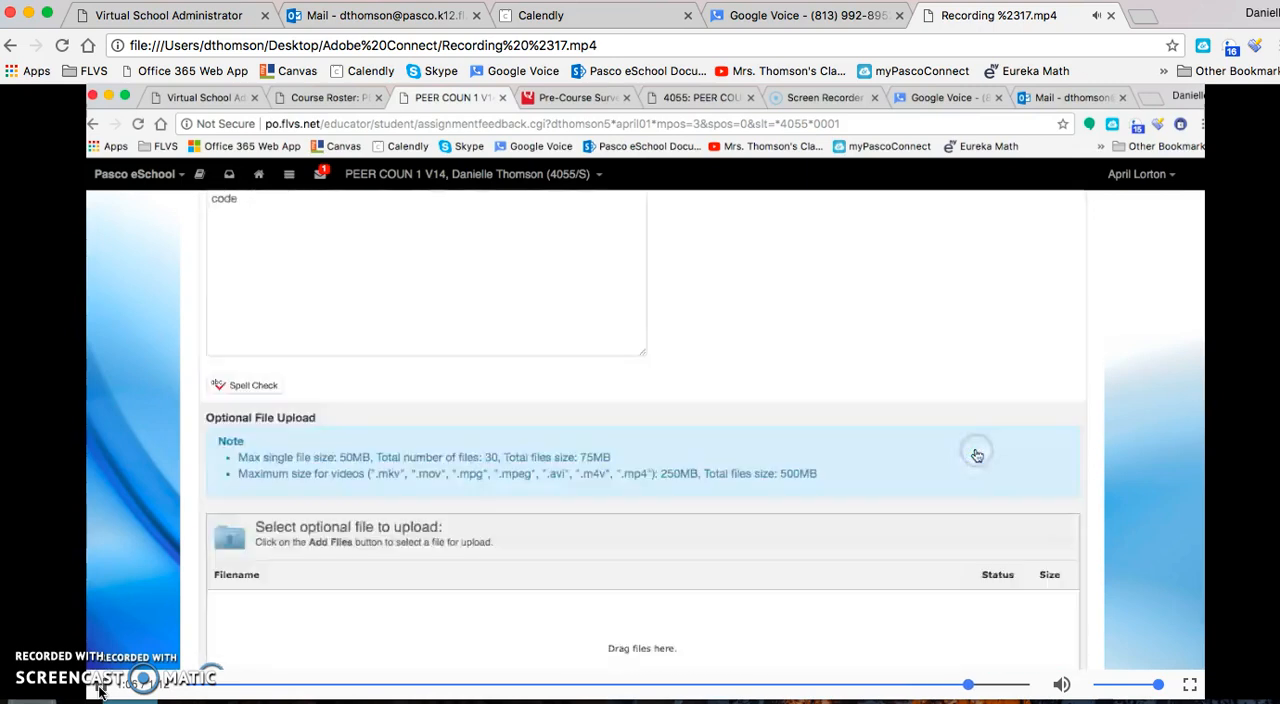
{"action": "scroll", "scroll_direction": "up", "scroll_amount": 3}
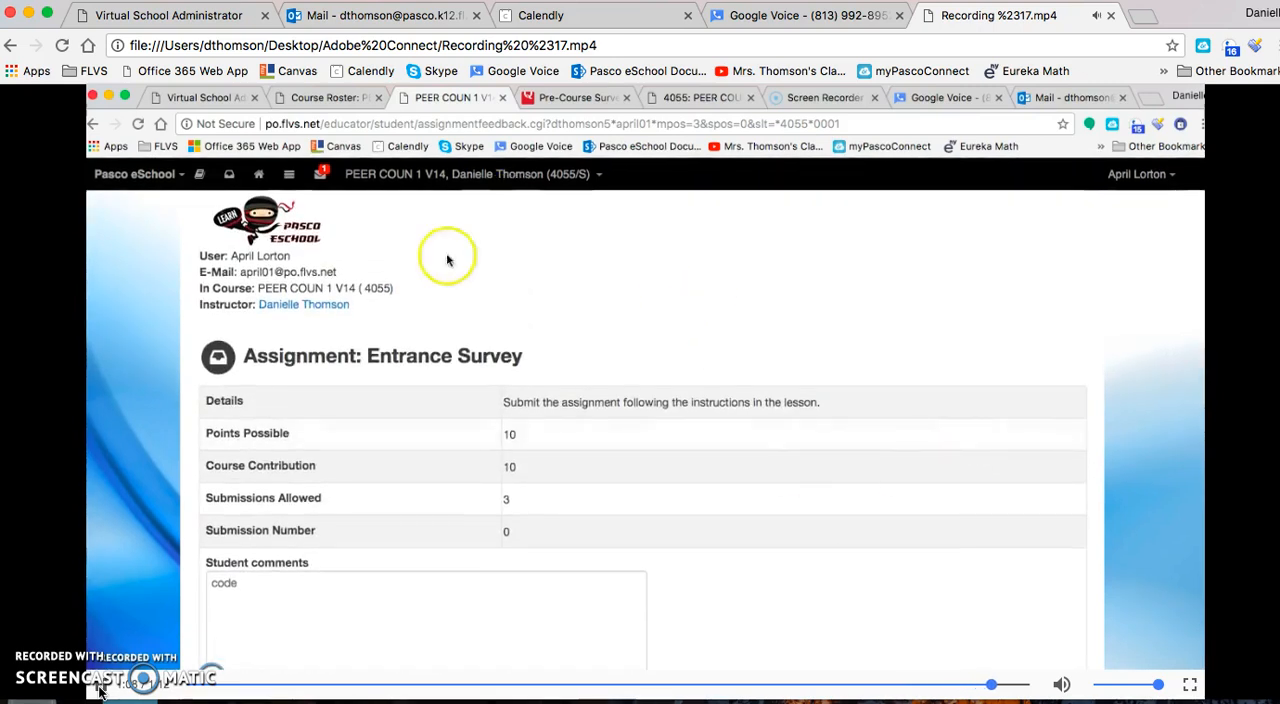